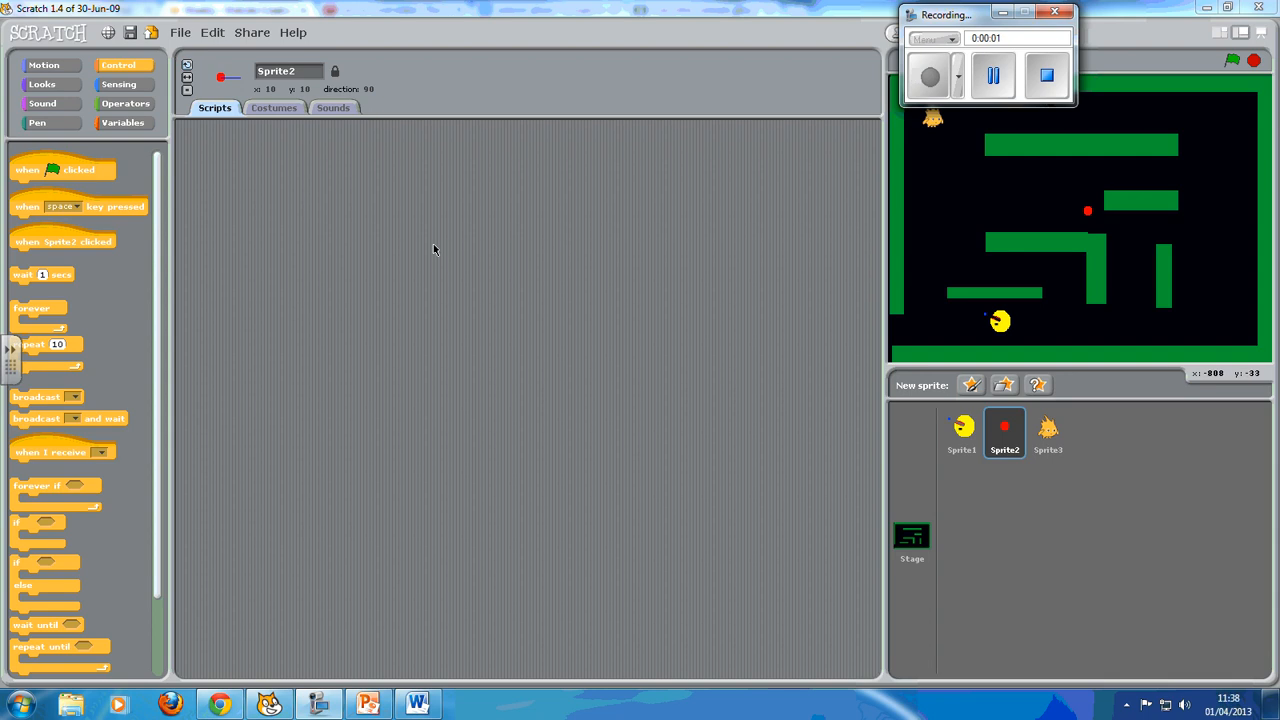
pyautogui.moveTo(445, 249)
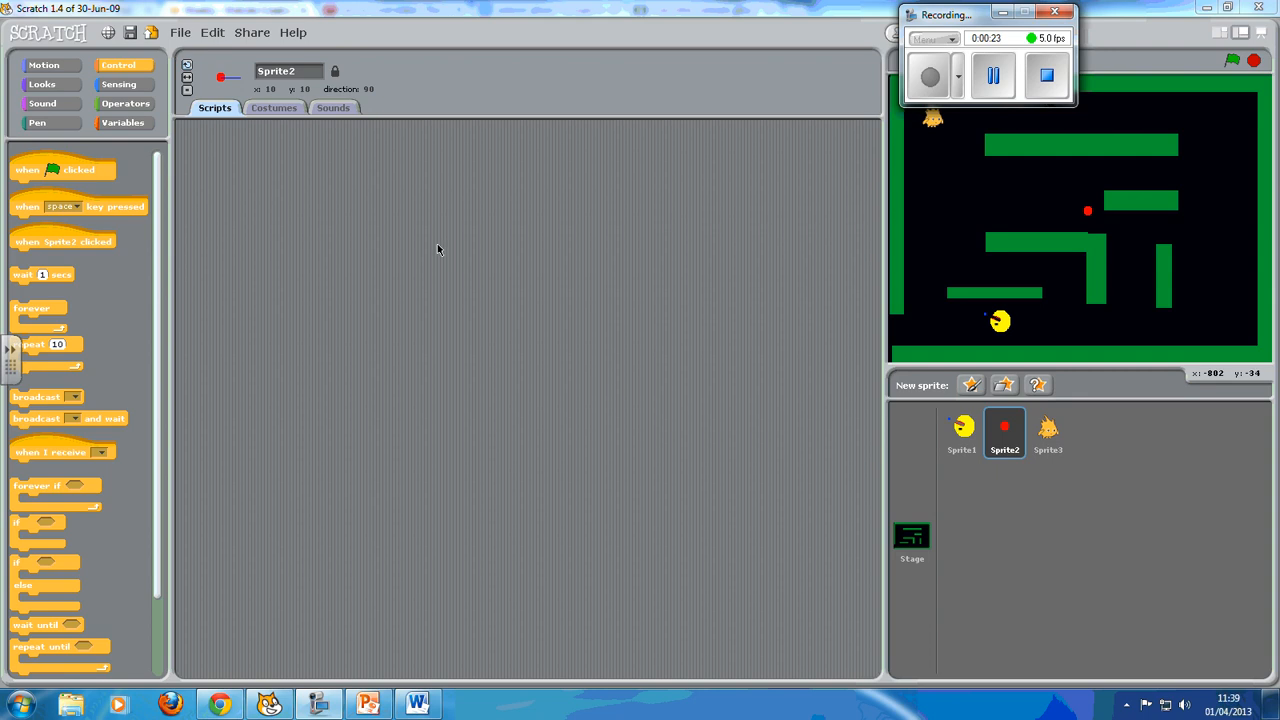
pyautogui.moveTo(395, 234)
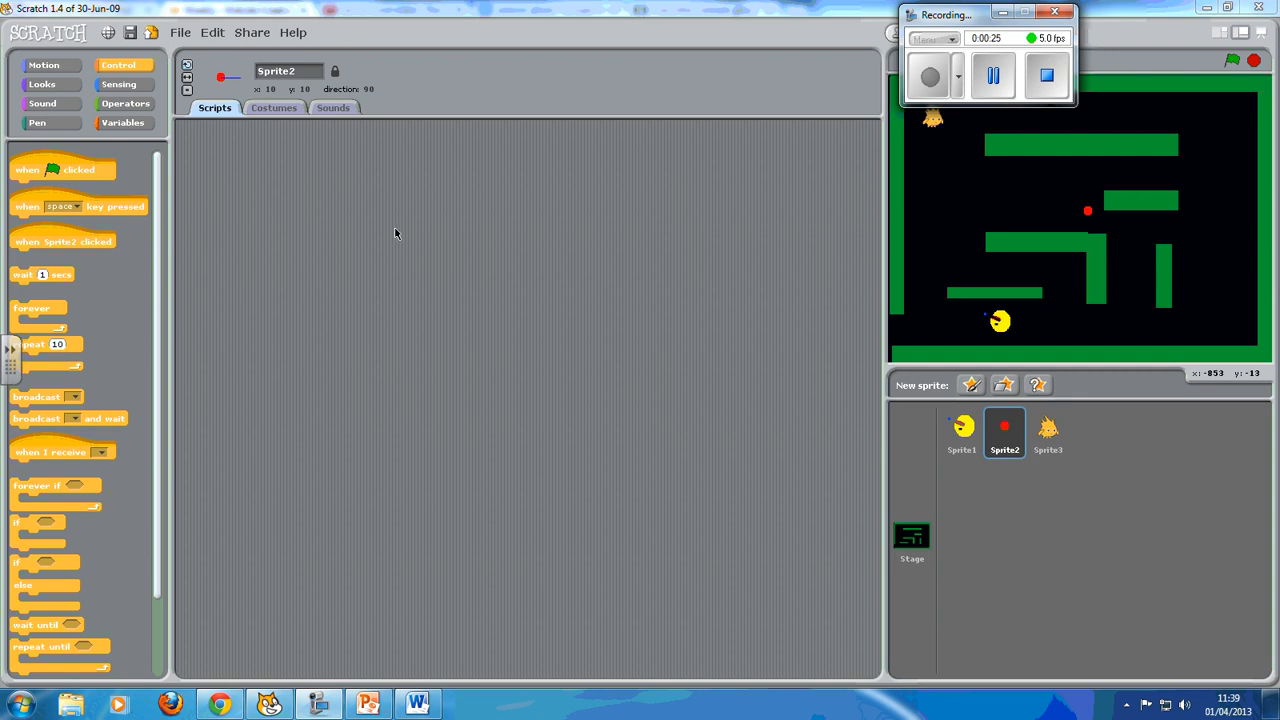
# - Create a variable named 'score' for all sprites
pyautogui.click(123, 122)
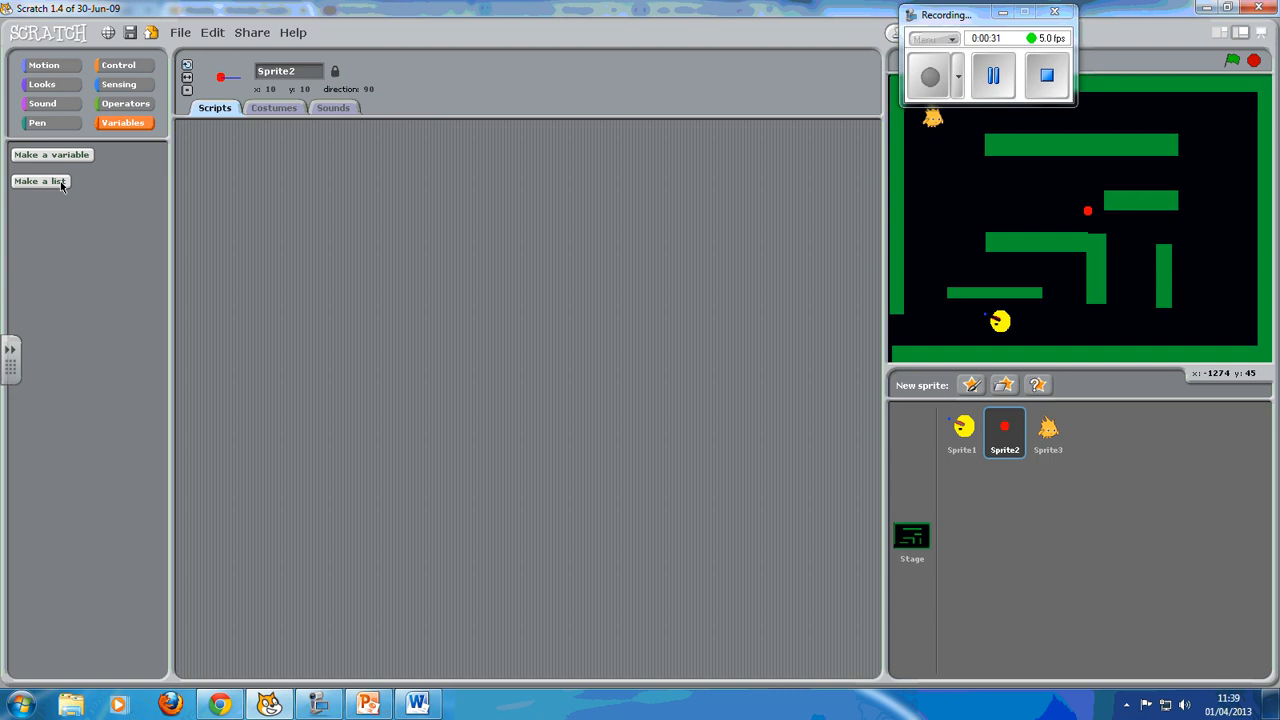
pyautogui.moveTo(62, 162)
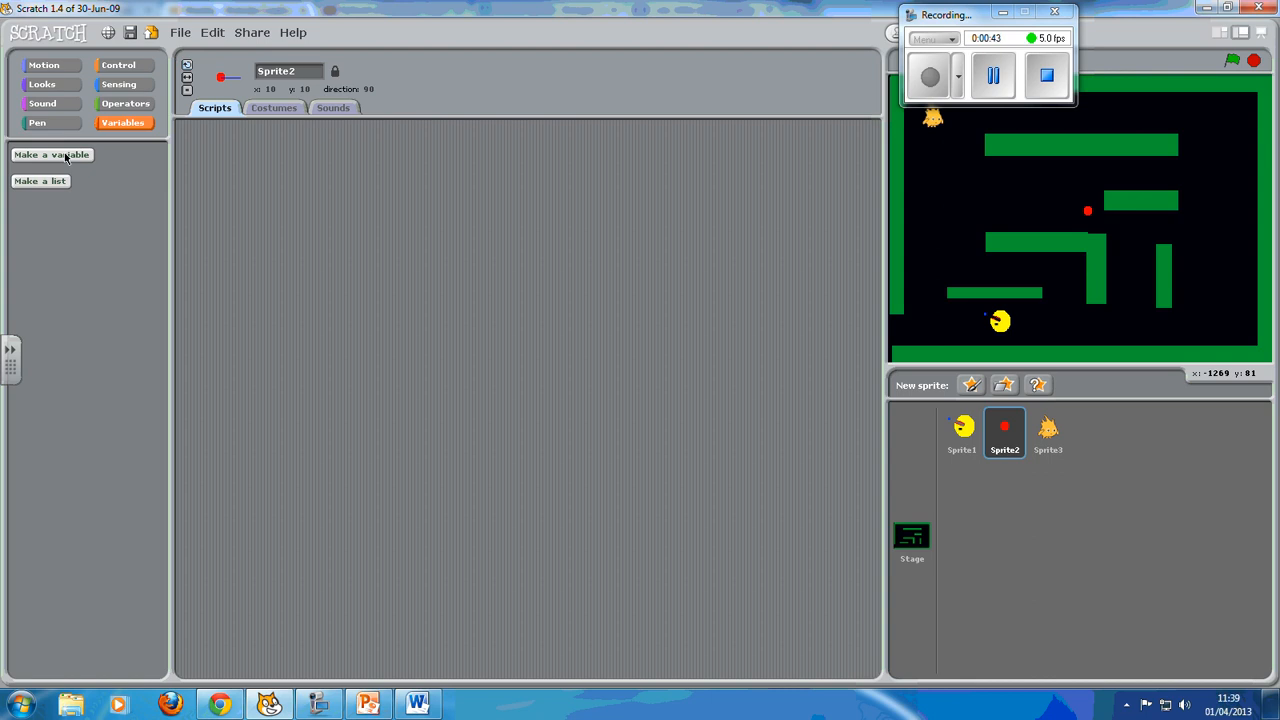
pyautogui.click(51, 154)
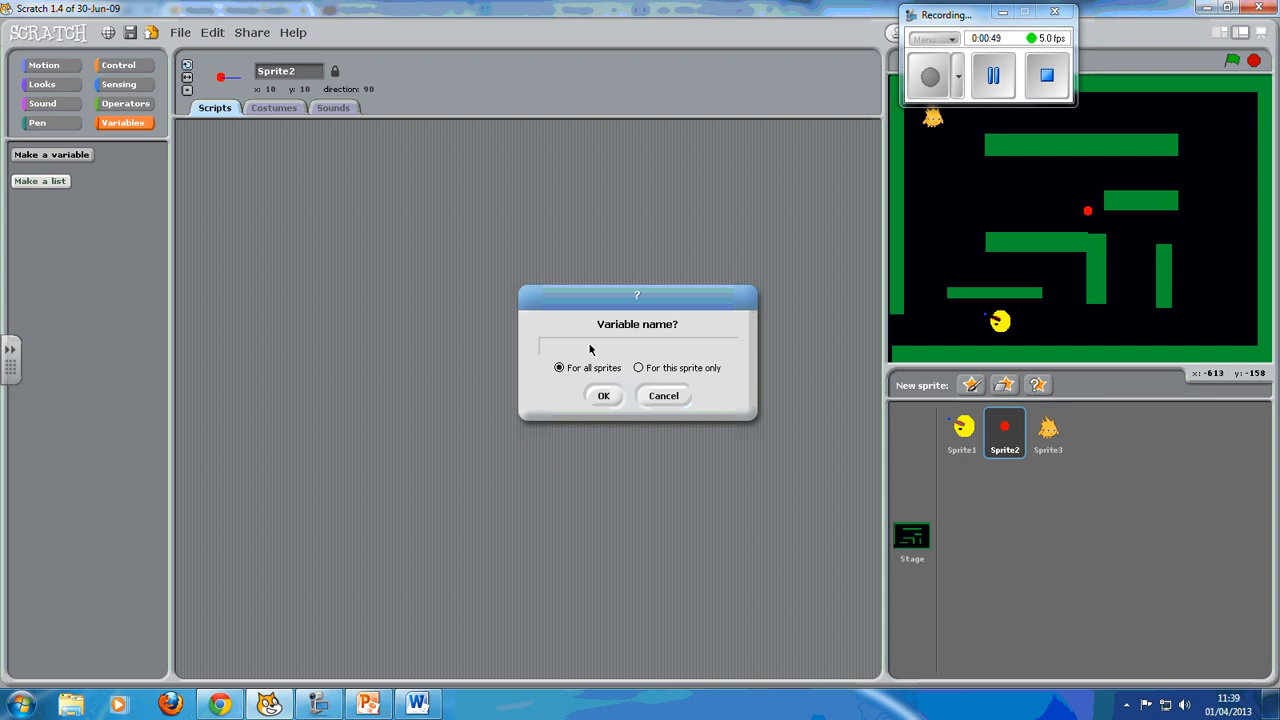
pyautogui.write('score')
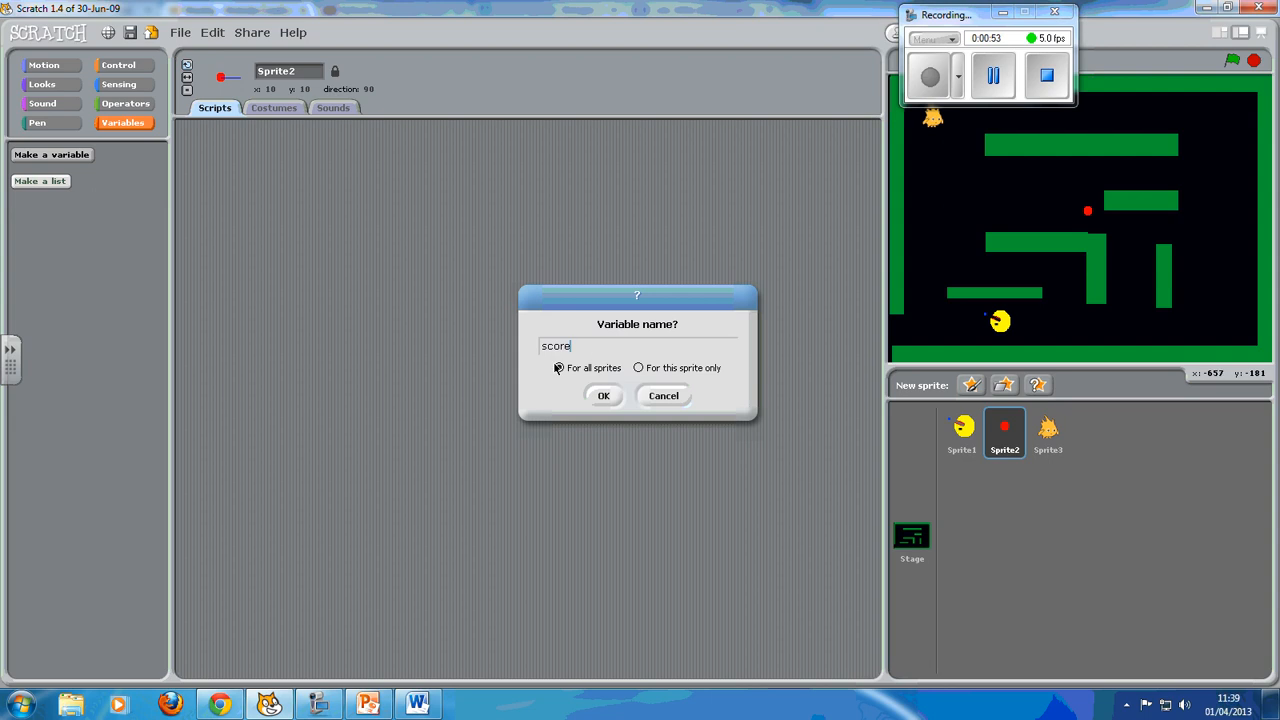
pyautogui.click(603, 395)
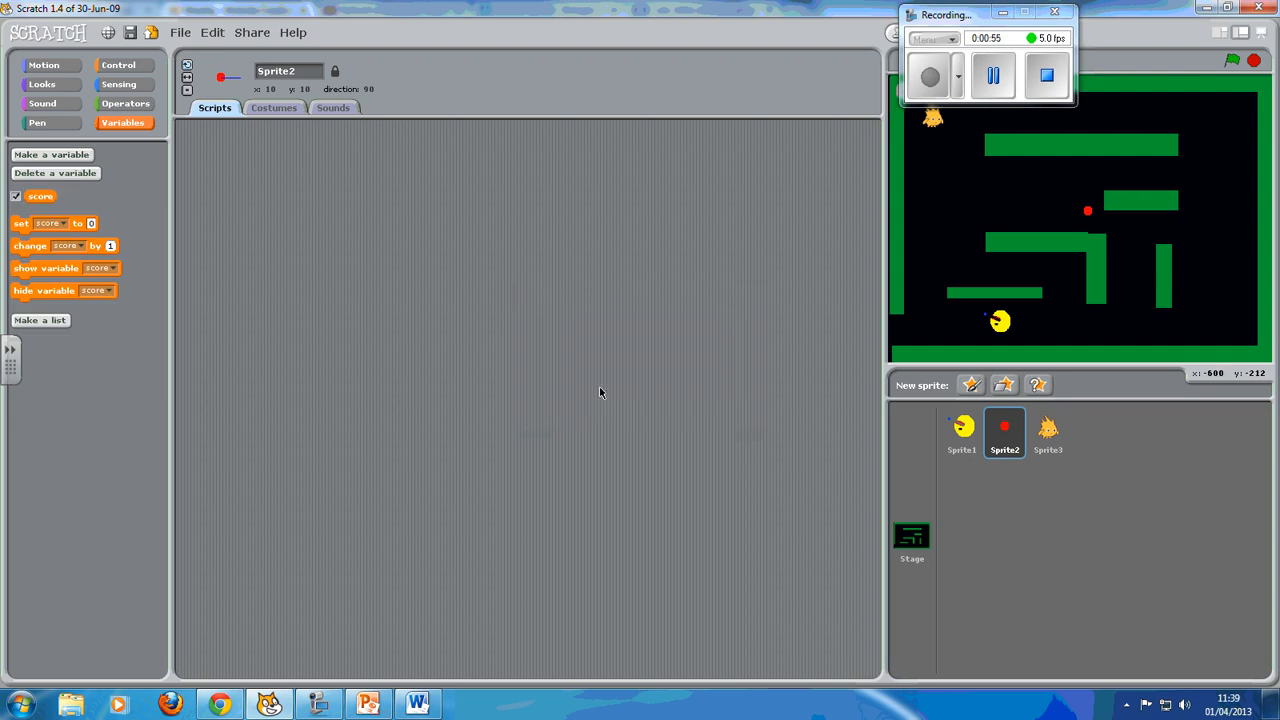
pyautogui.moveTo(500, 357)
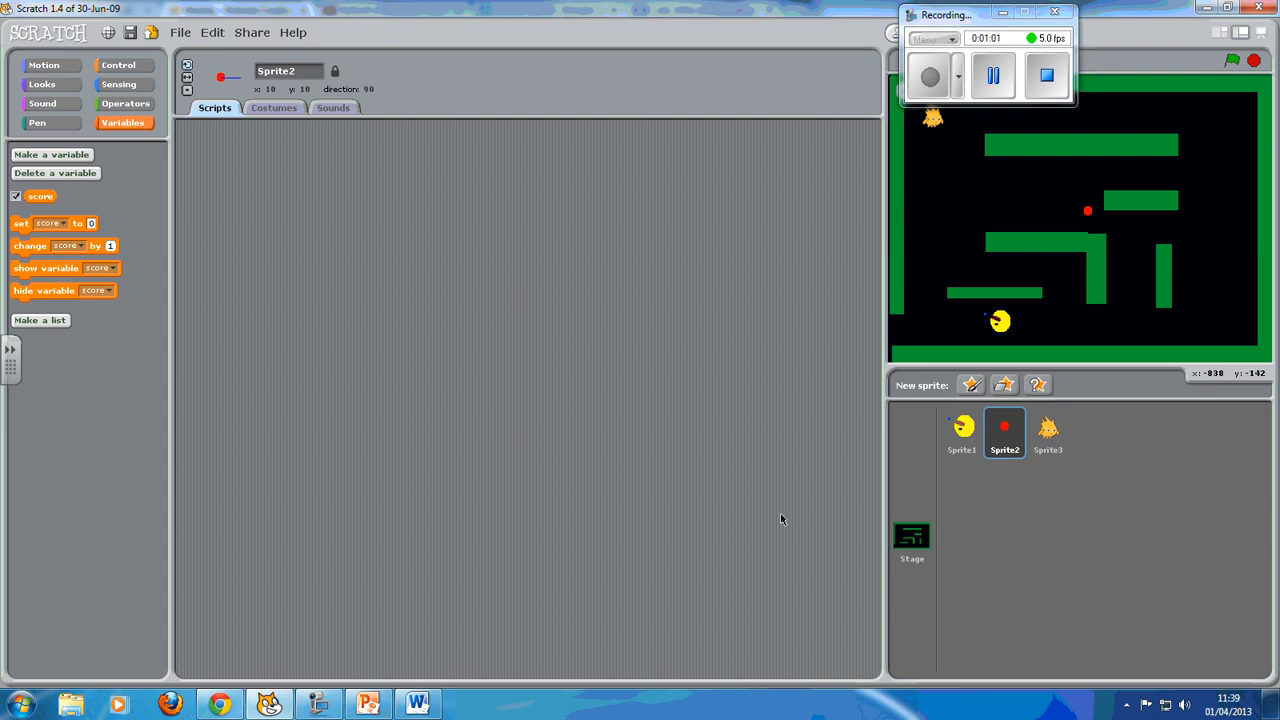
pyautogui.moveTo(1005, 432)
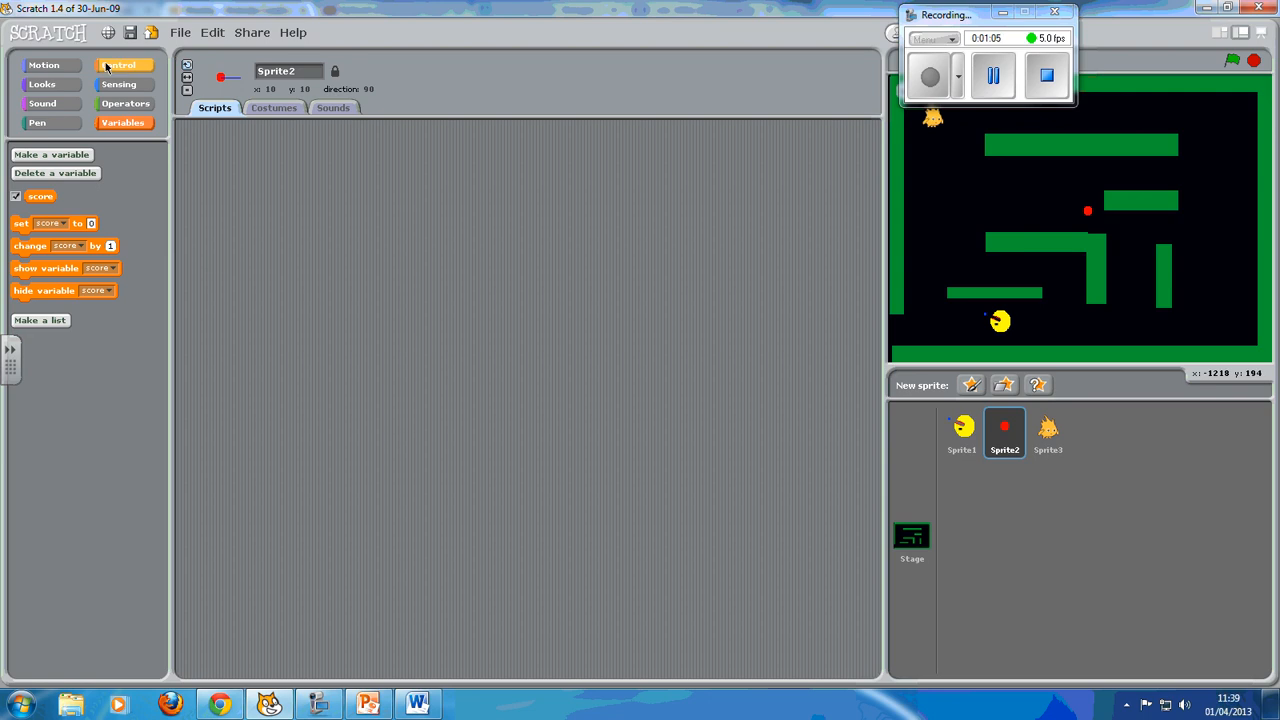
# - Build a 'when green flag clicked' script with a 'forever if touching Sprite1' loop
pyautogui.click(119, 64)
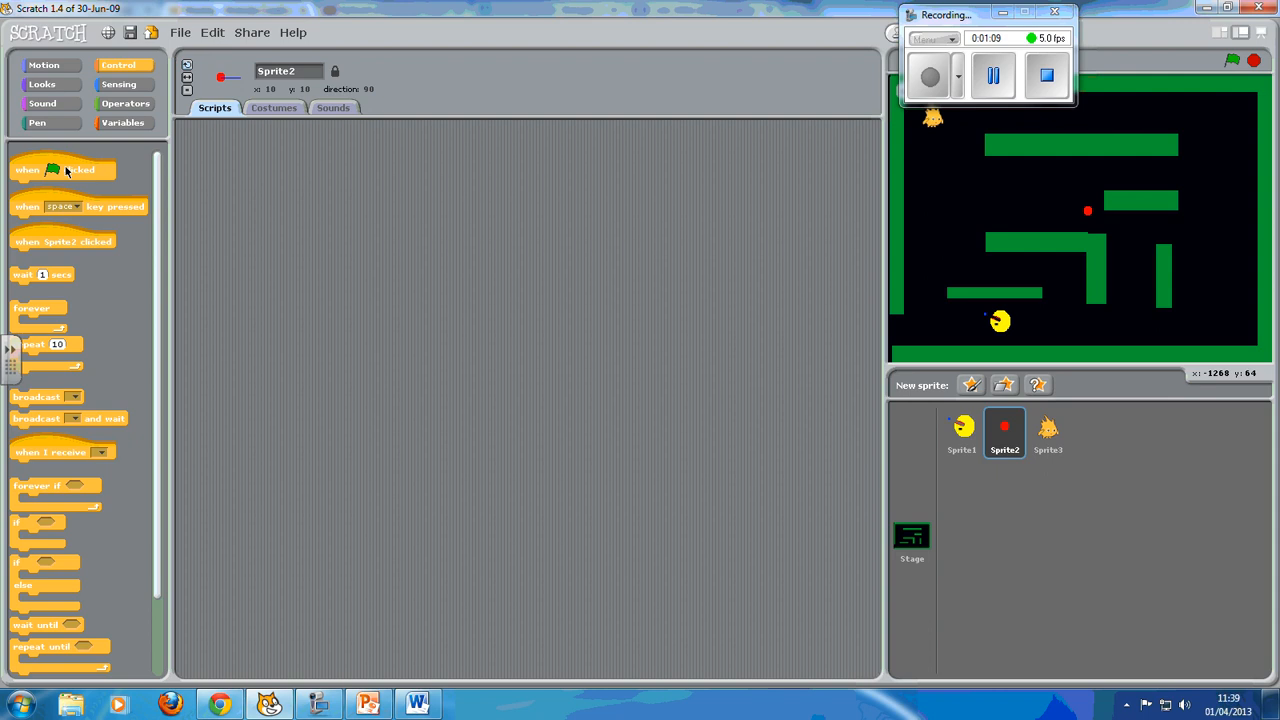
pyautogui.moveTo(62, 169); pyautogui.dragTo(340, 184)
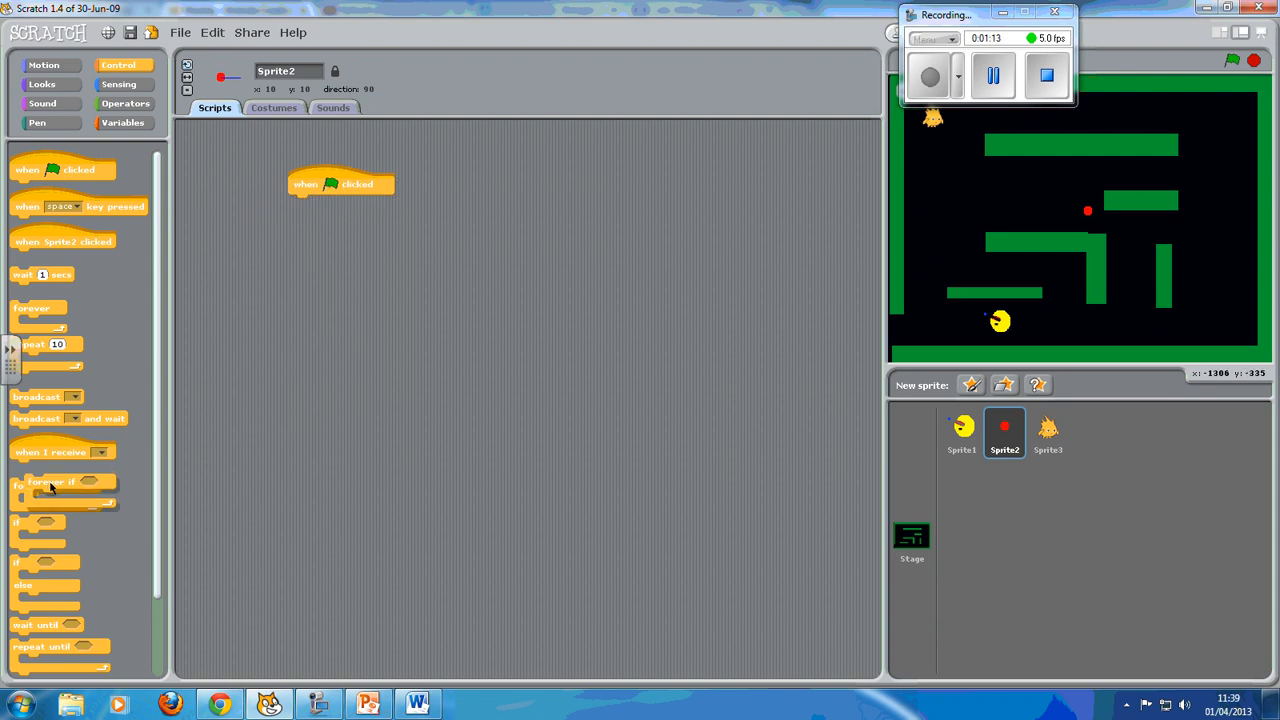
pyautogui.moveTo(55, 485); pyautogui.dragTo(335, 203)
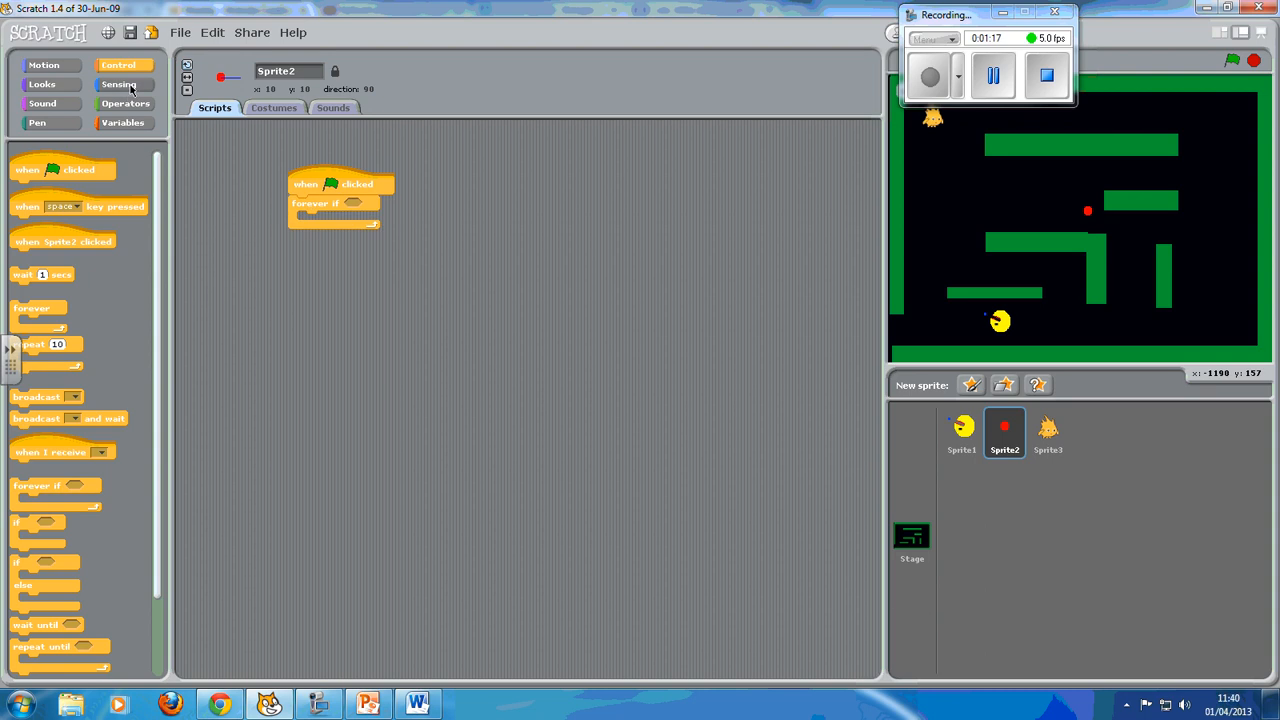
pyautogui.click(119, 84)
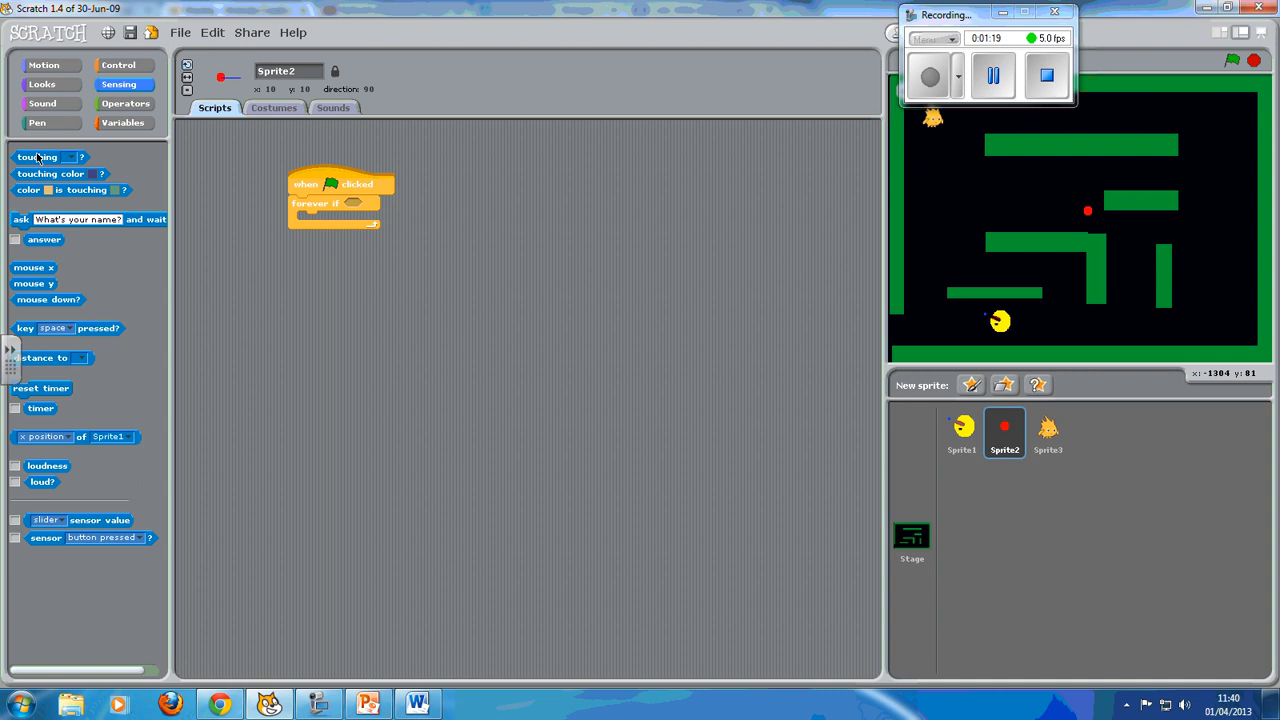
pyautogui.moveTo(38, 157); pyautogui.dragTo(388, 205)
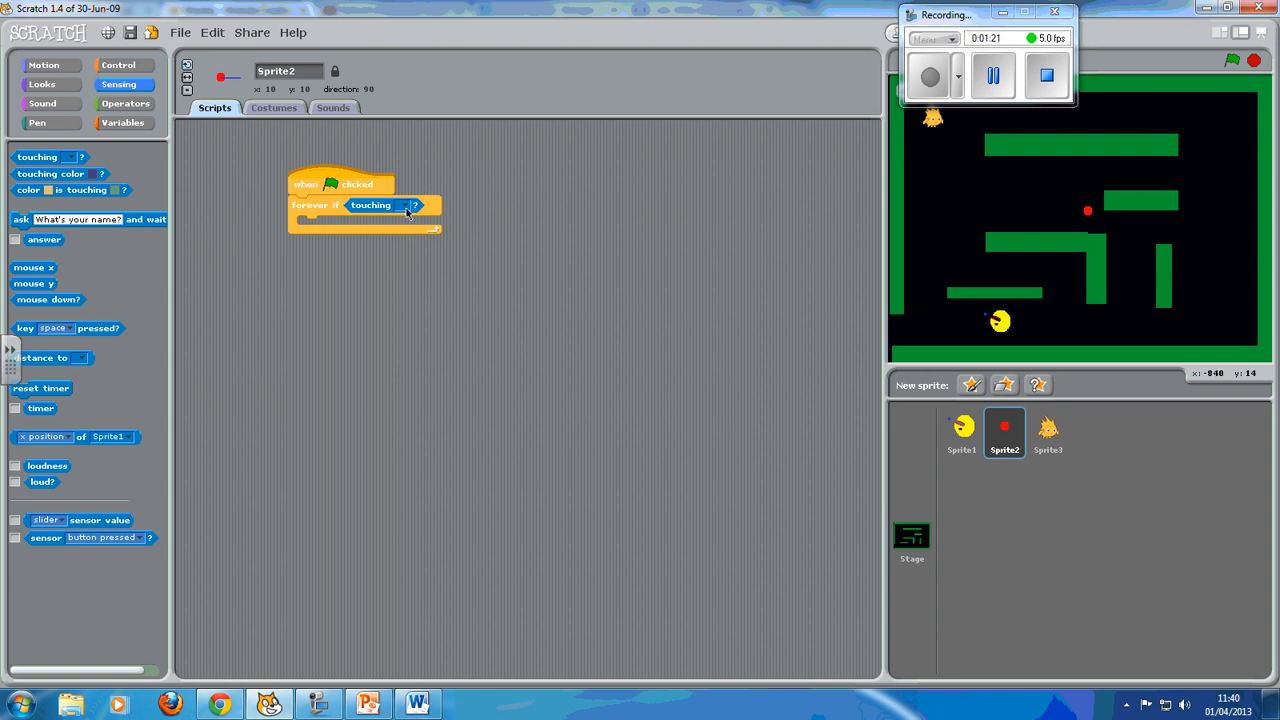
pyautogui.click(413, 205)
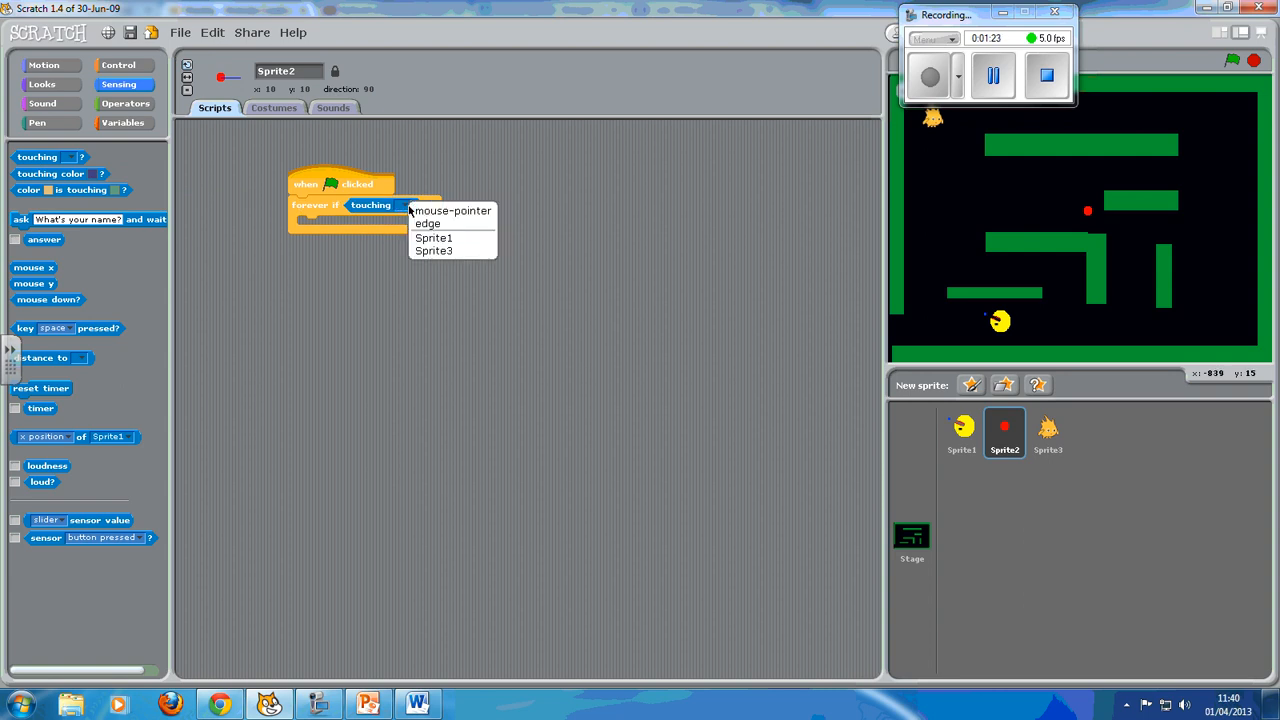
pyautogui.click(433, 237)
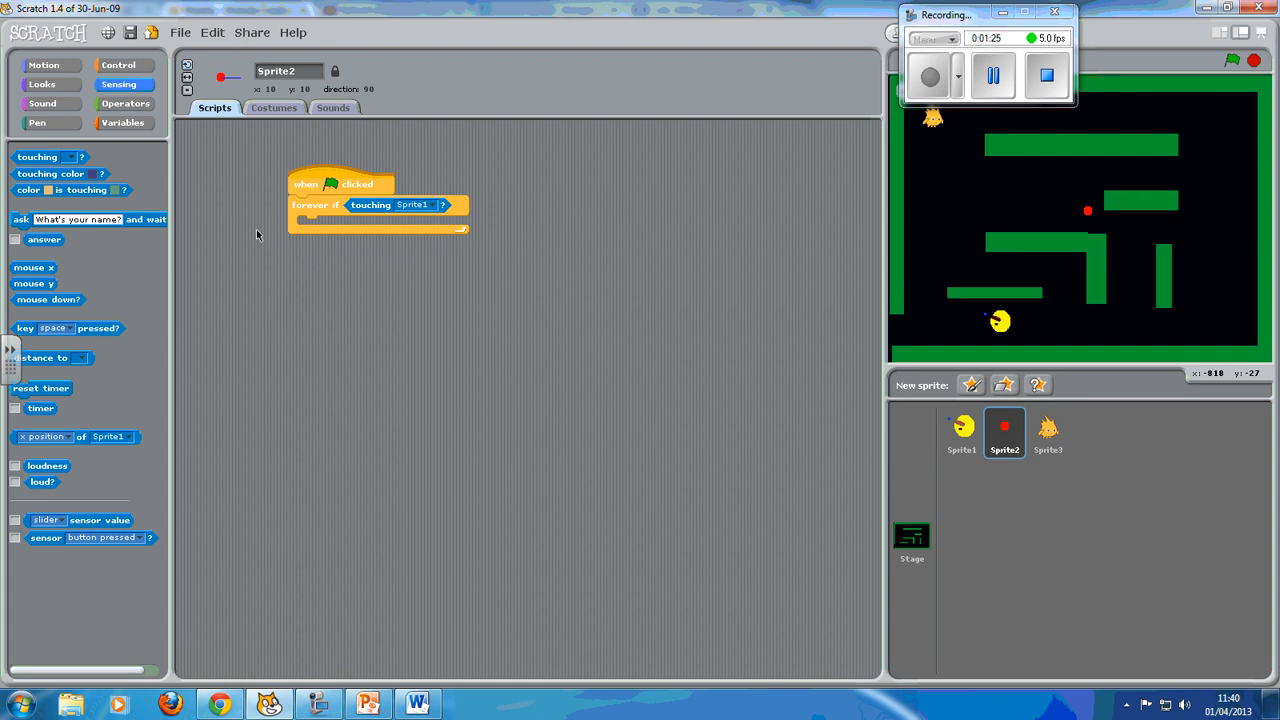
pyautogui.moveTo(190, 252)
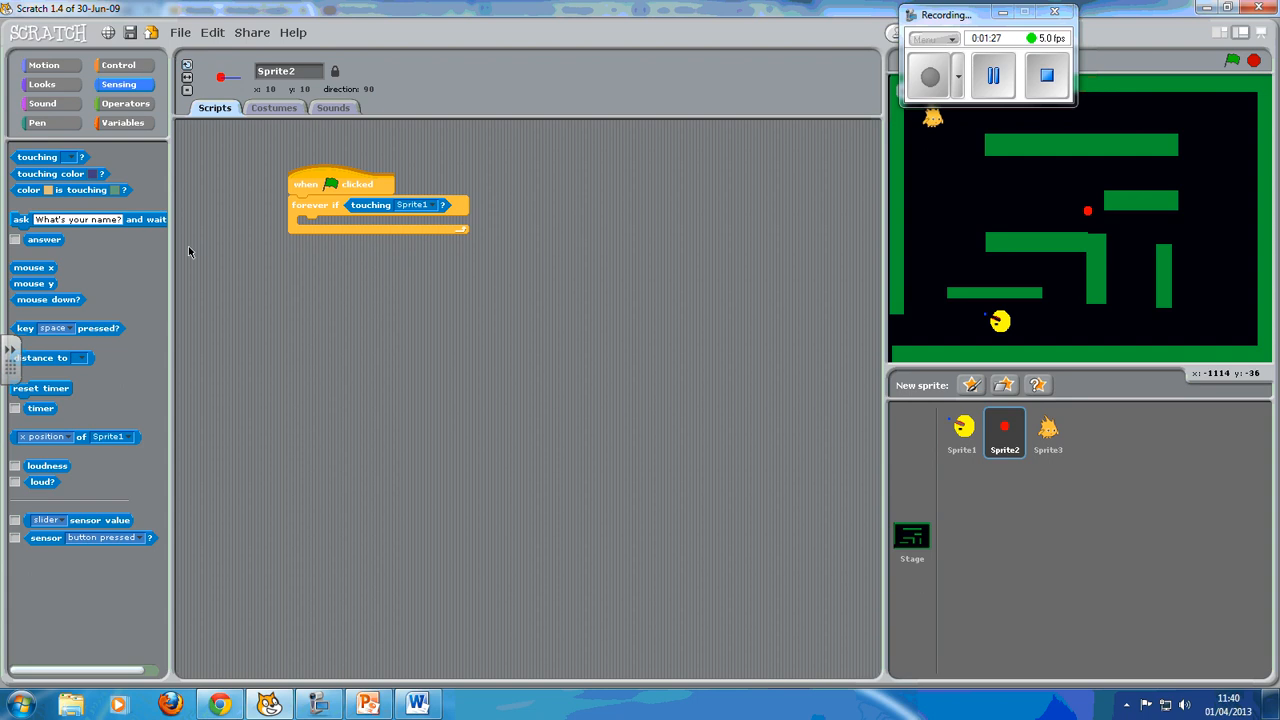
pyautogui.click(123, 122)
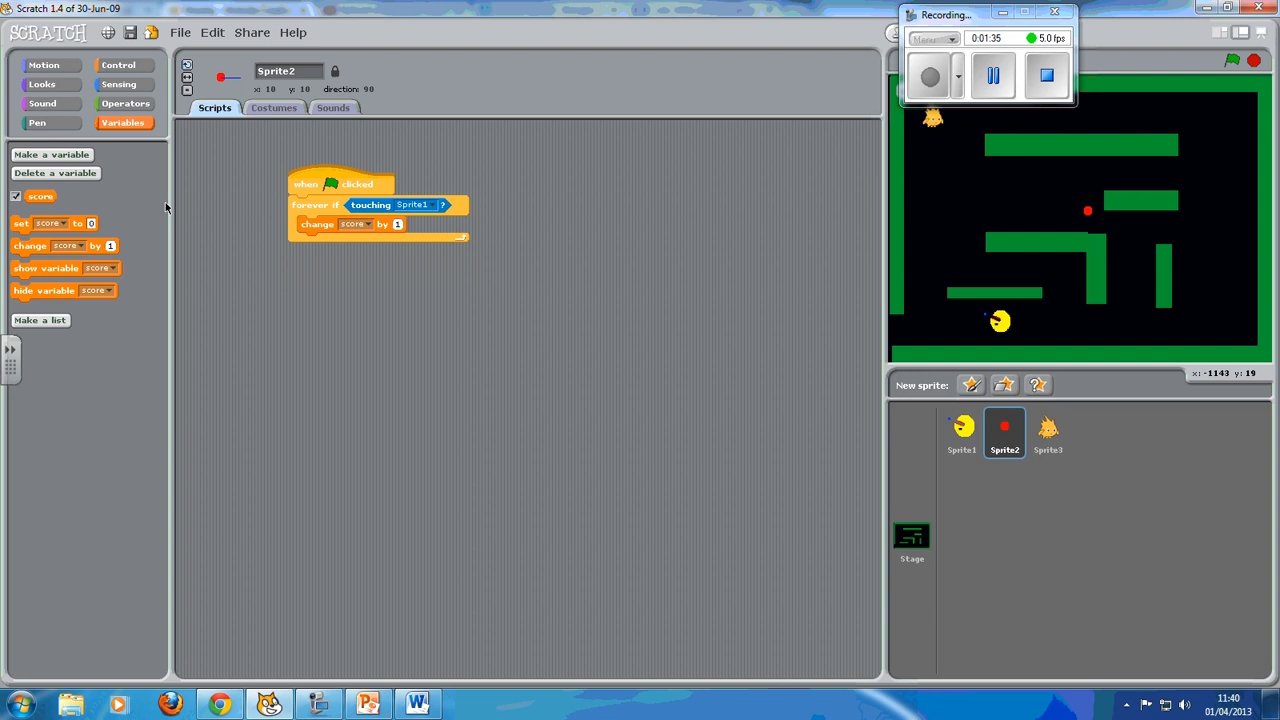
pyautogui.moveTo(96, 103)
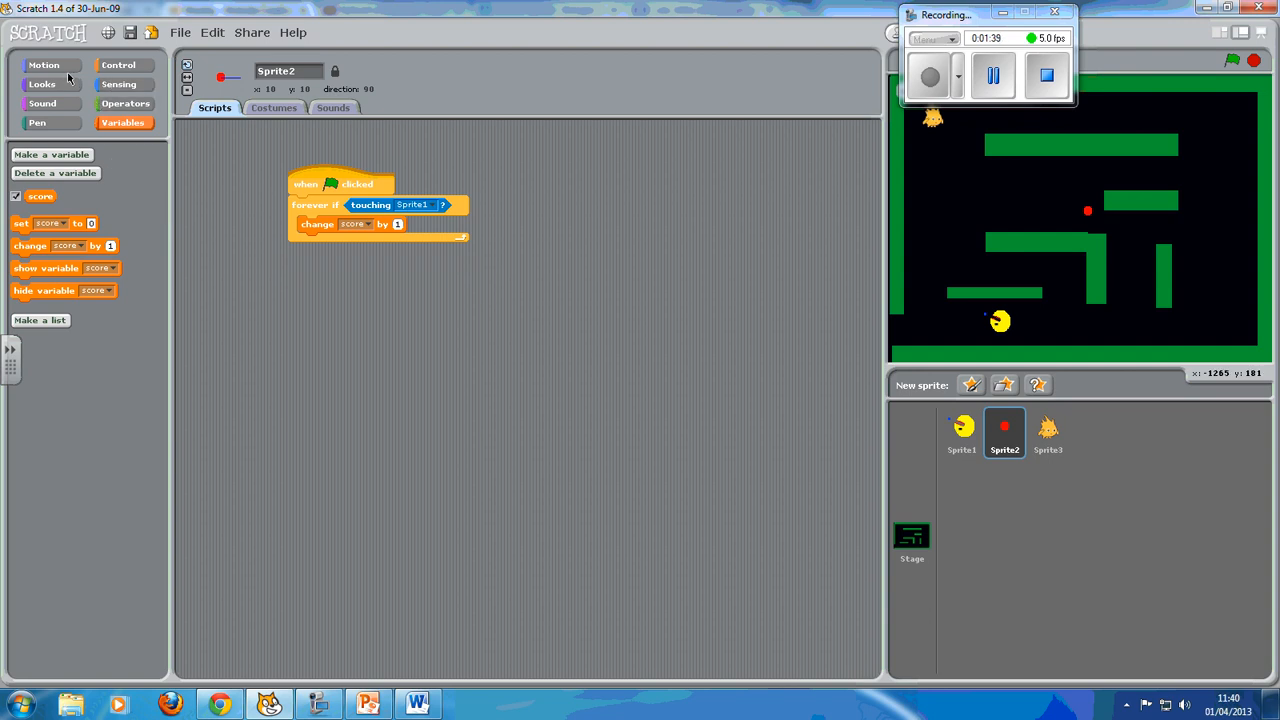
# - Add a Looks 'hide' block below the score change inside the loop
pyautogui.click(42, 84)
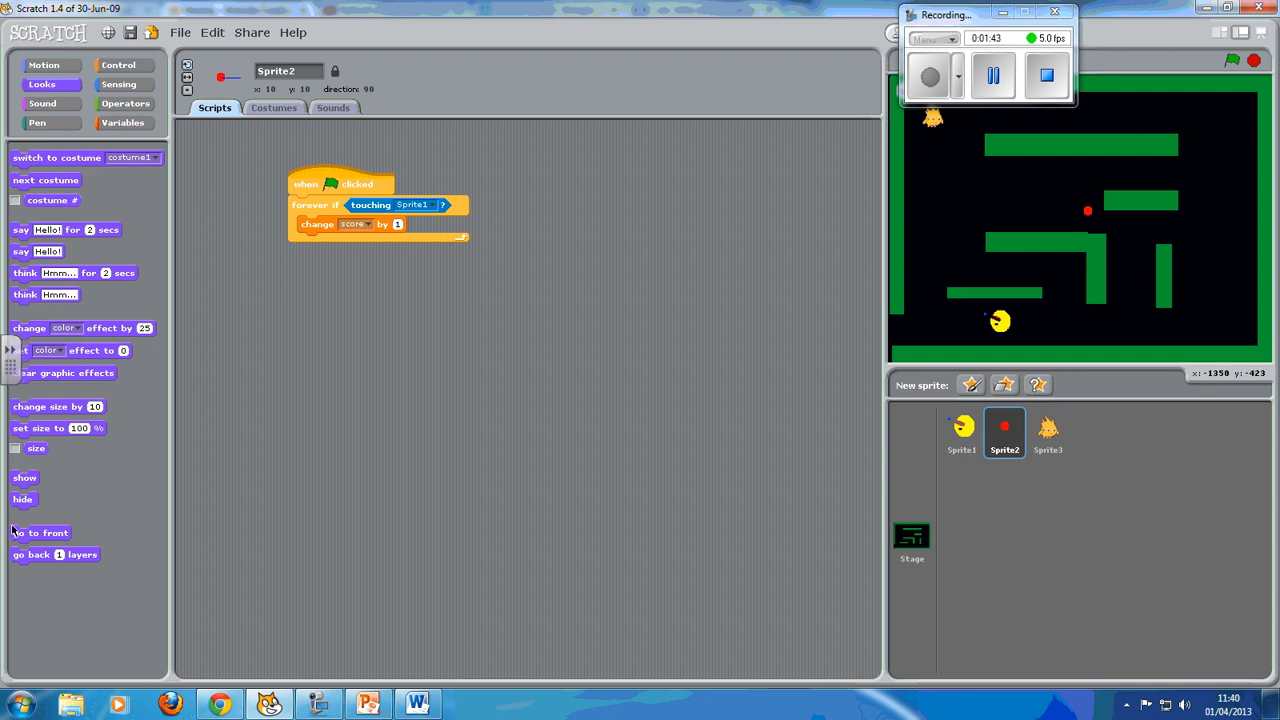
pyautogui.moveTo(22, 499); pyautogui.dragTo(283, 321)
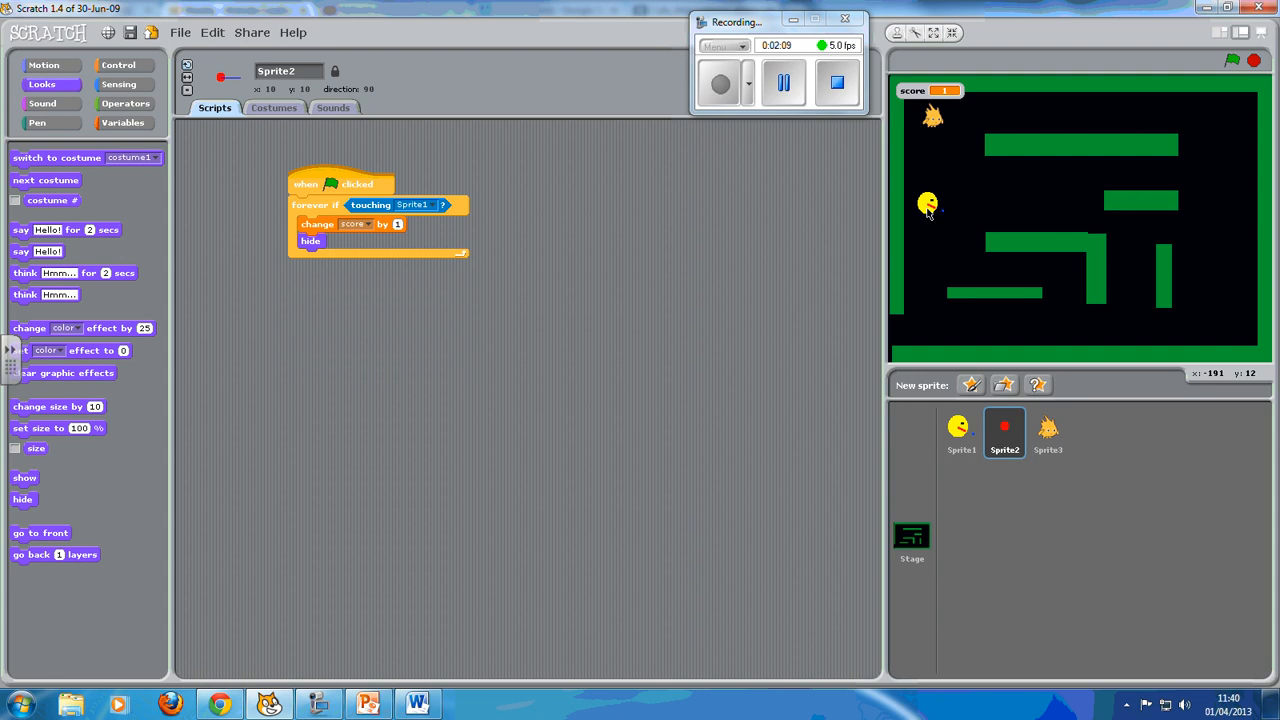
pyautogui.moveTo(975, 395)
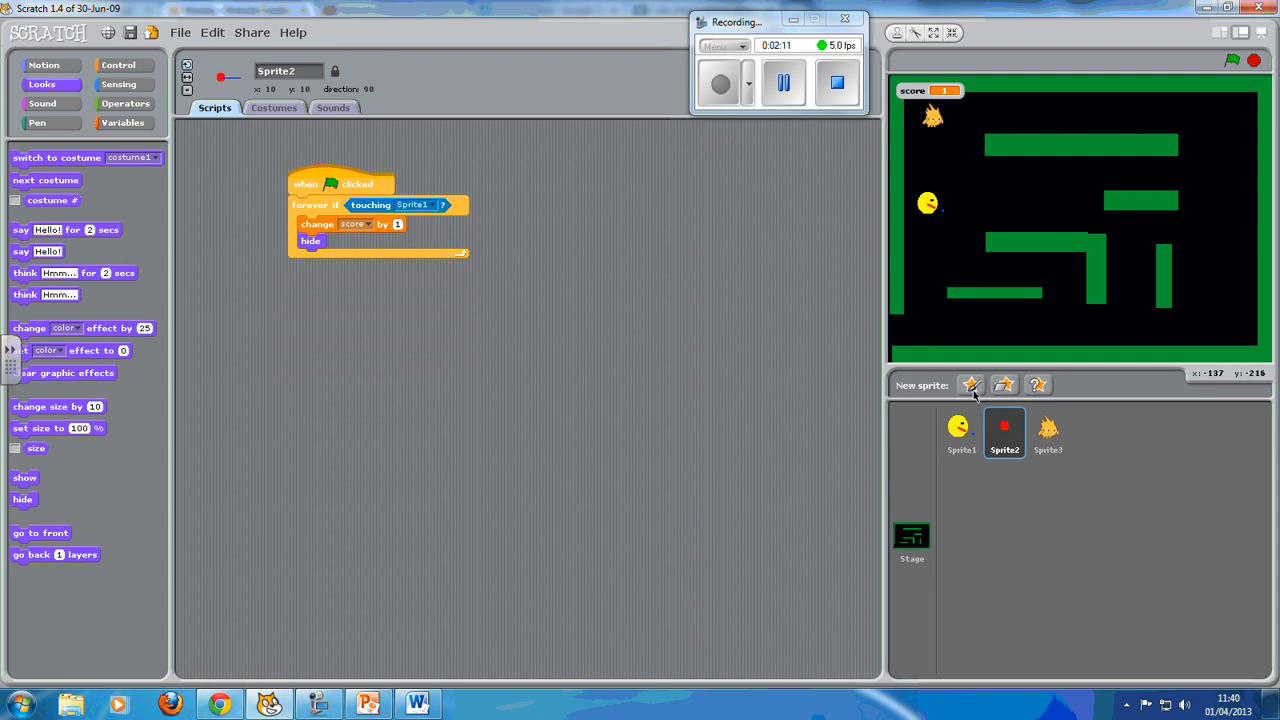
pyautogui.moveTo(1005, 432)
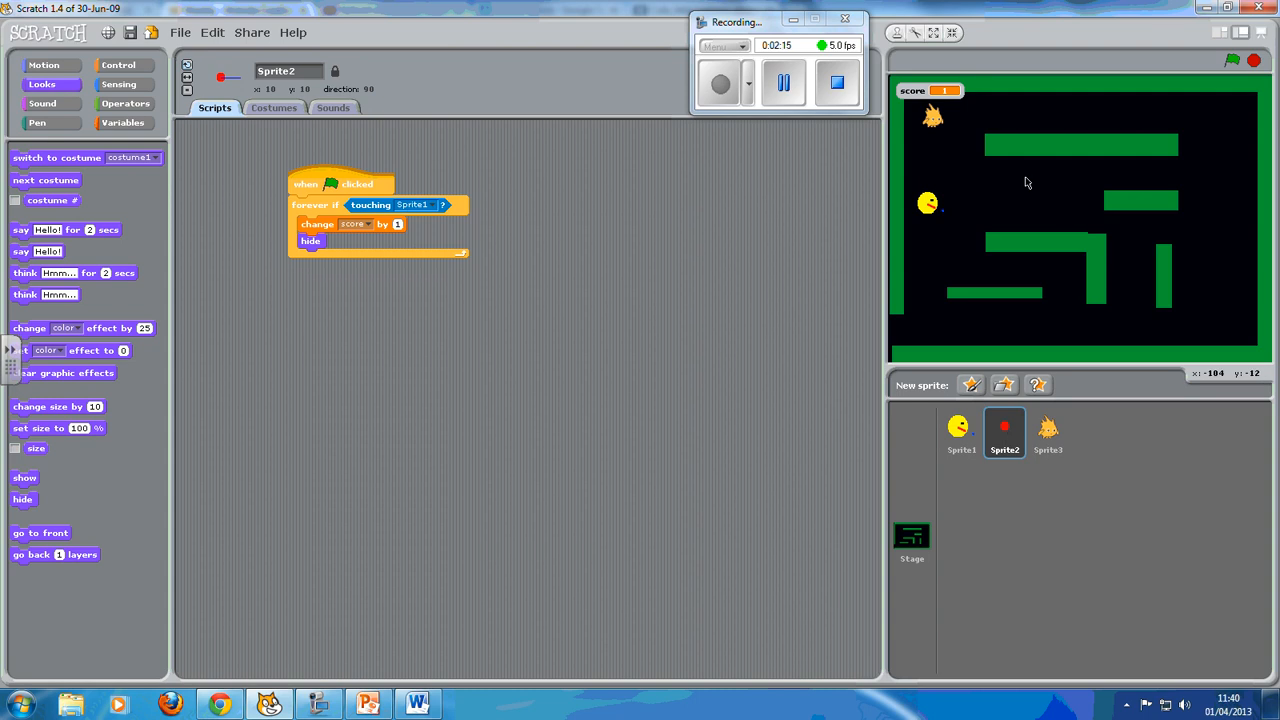
pyautogui.moveTo(273, 331)
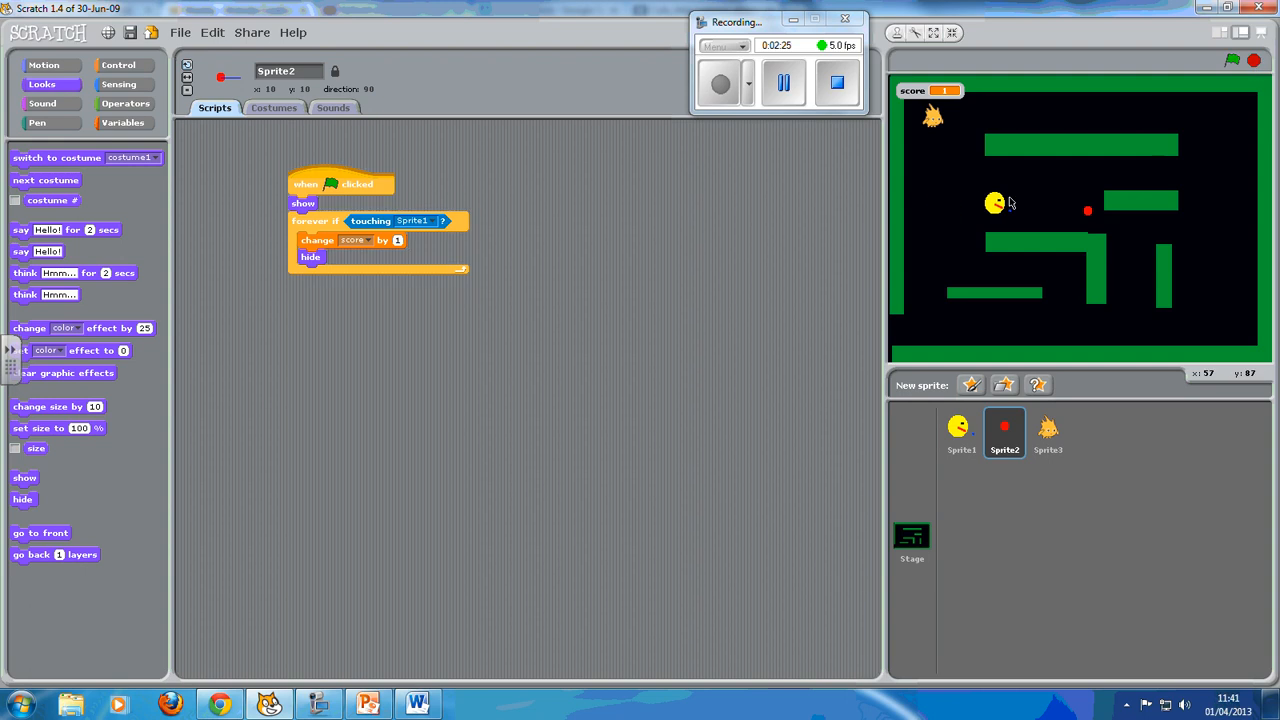
pyautogui.moveTo(1095, 225)
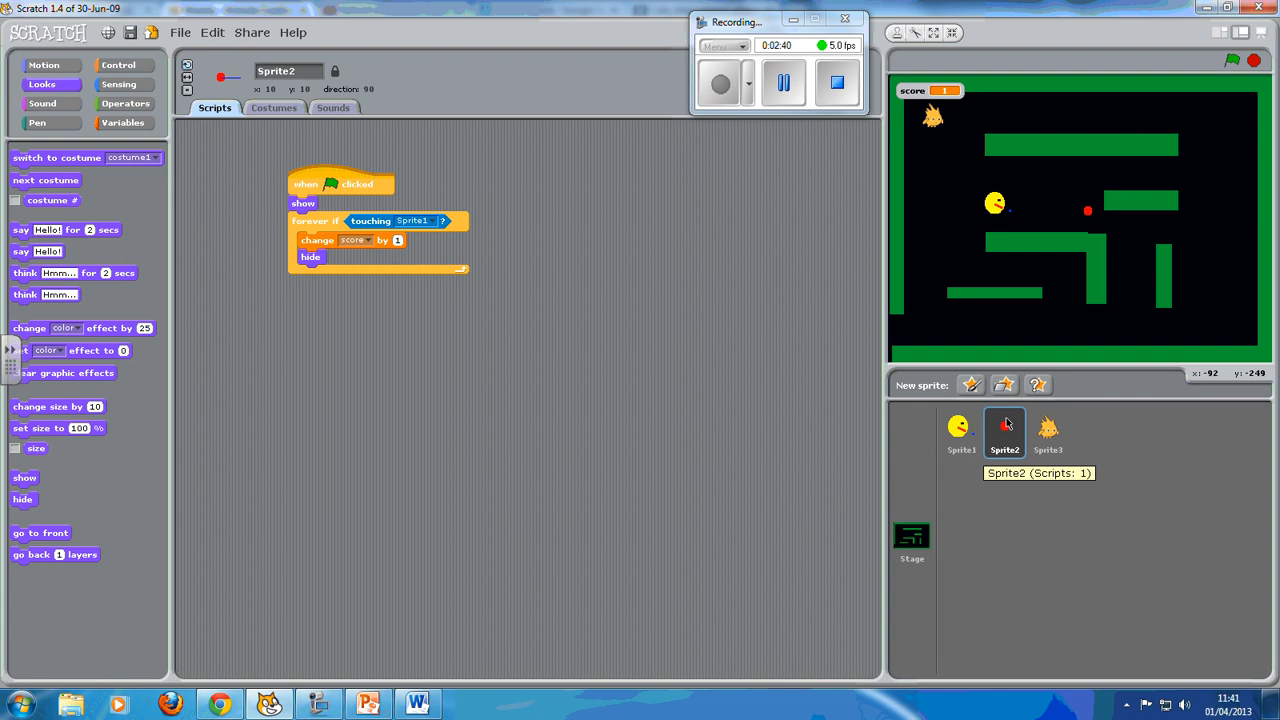
# - Duplicate the red pill Sprite2 and select the resulting Sprite5 copy
pyautogui.rightClick(1004, 430)
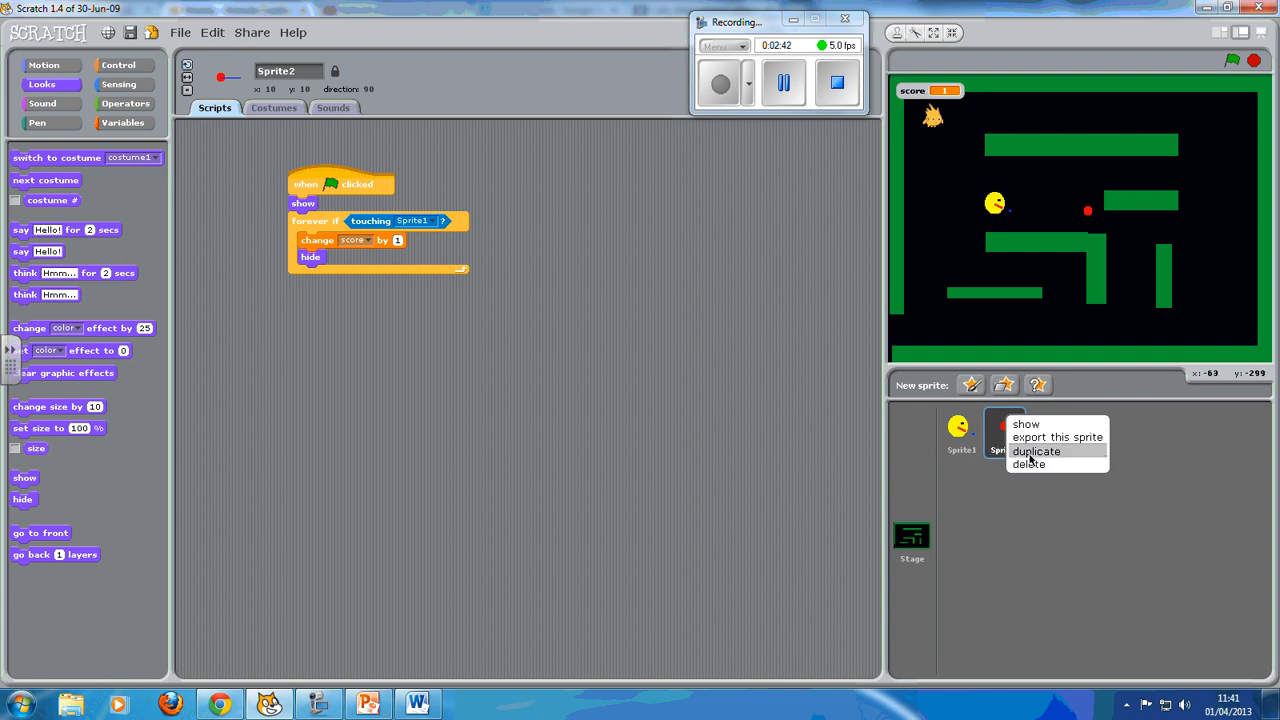
pyautogui.click(1035, 451)
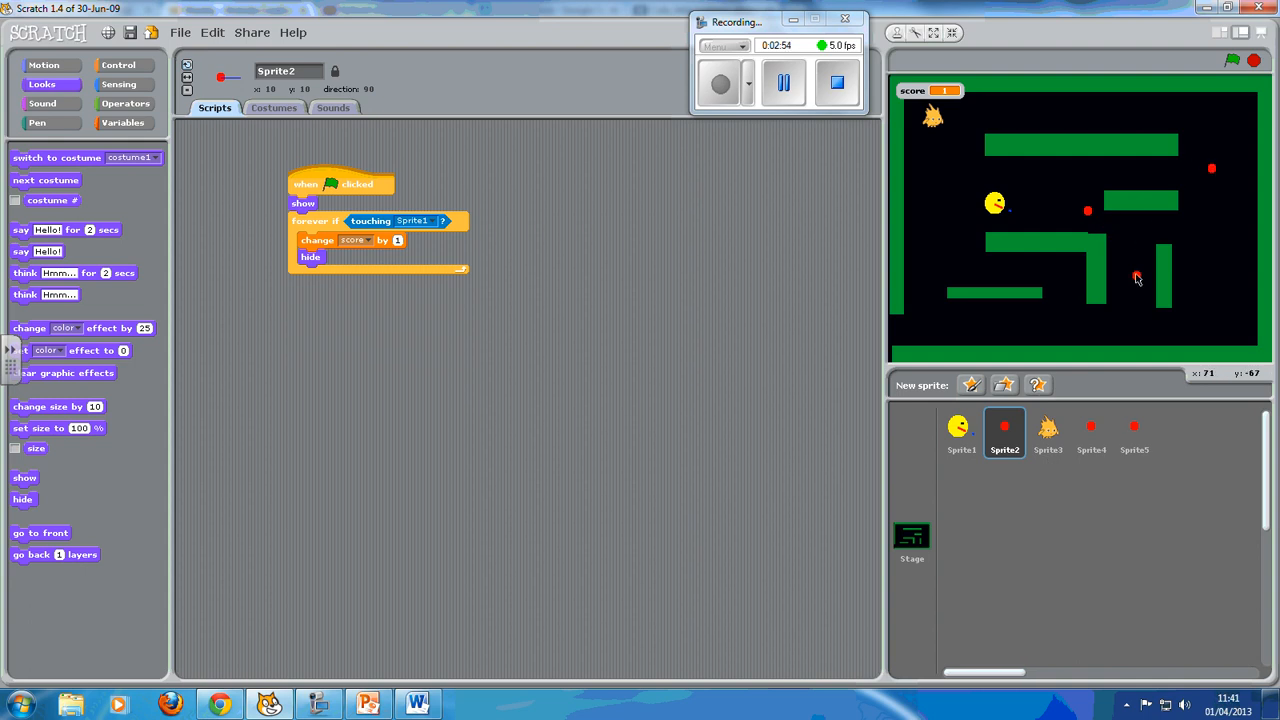
pyautogui.click(1134, 427)
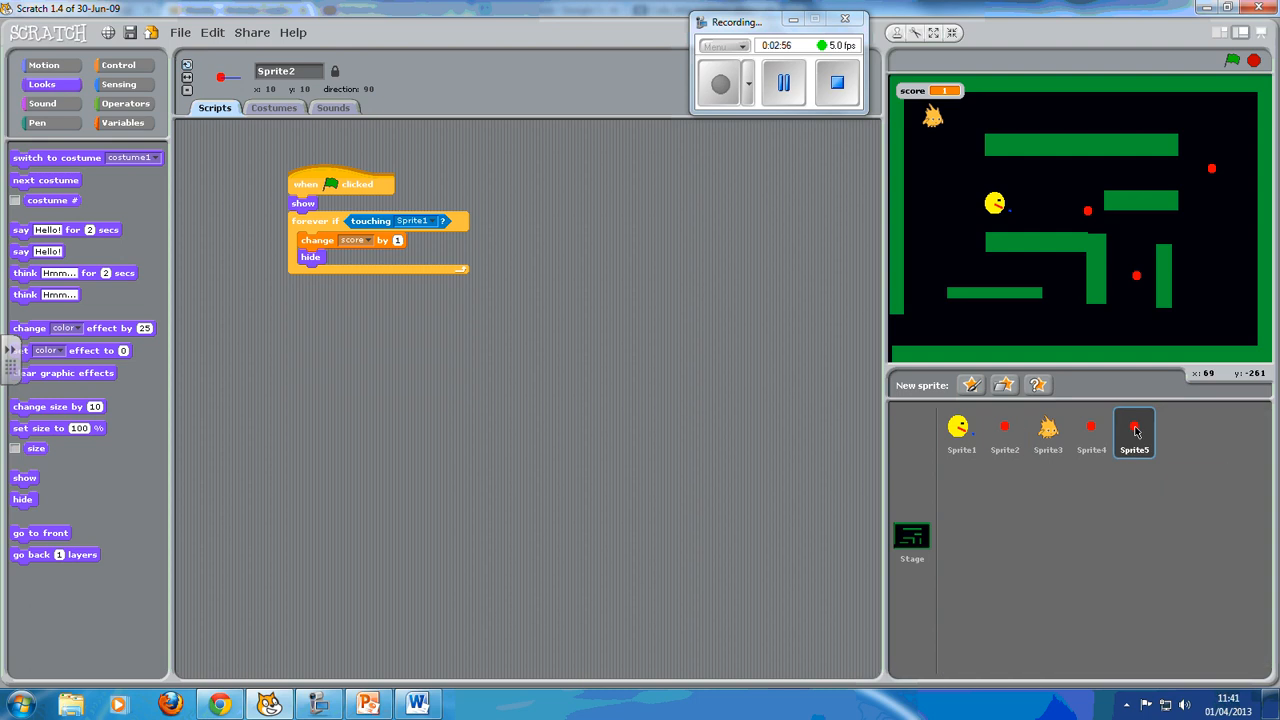